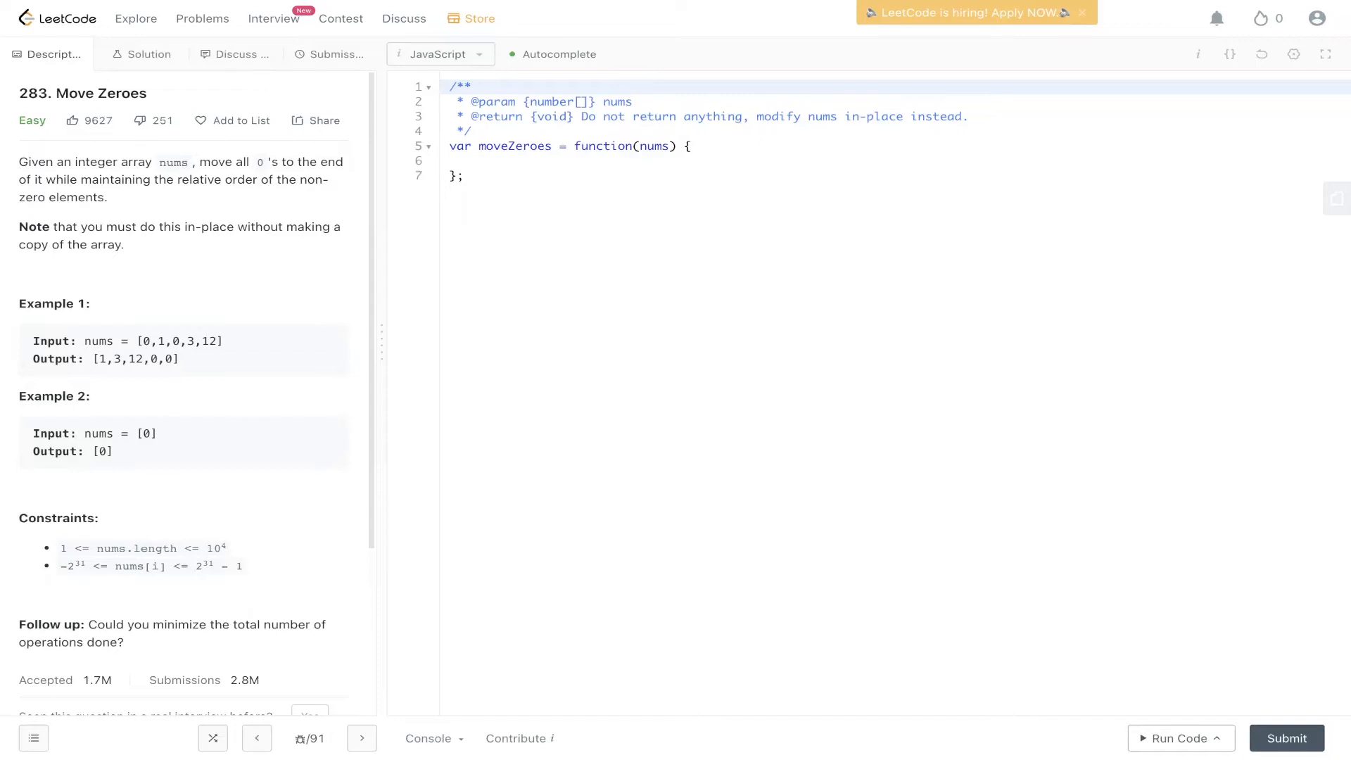
mouse_move(253, 306)
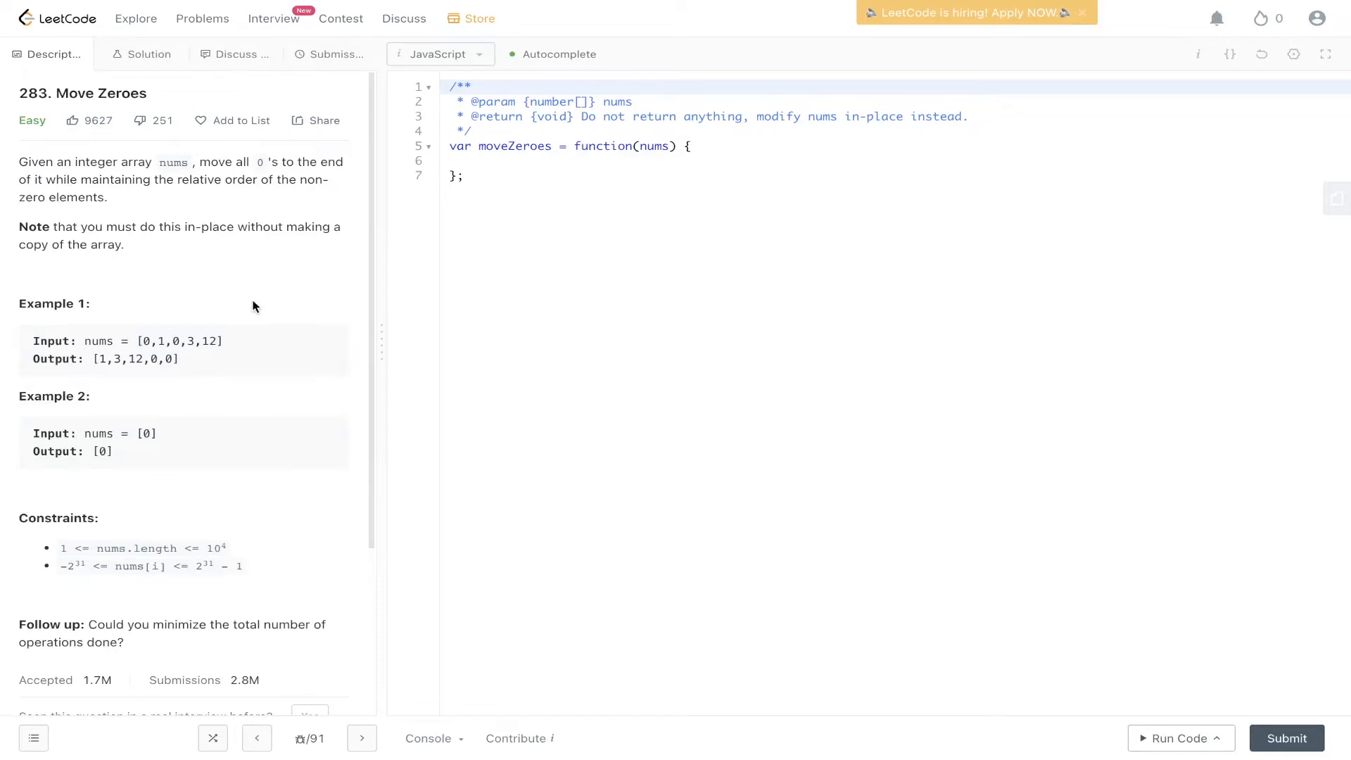
mouse_move(122, 365)
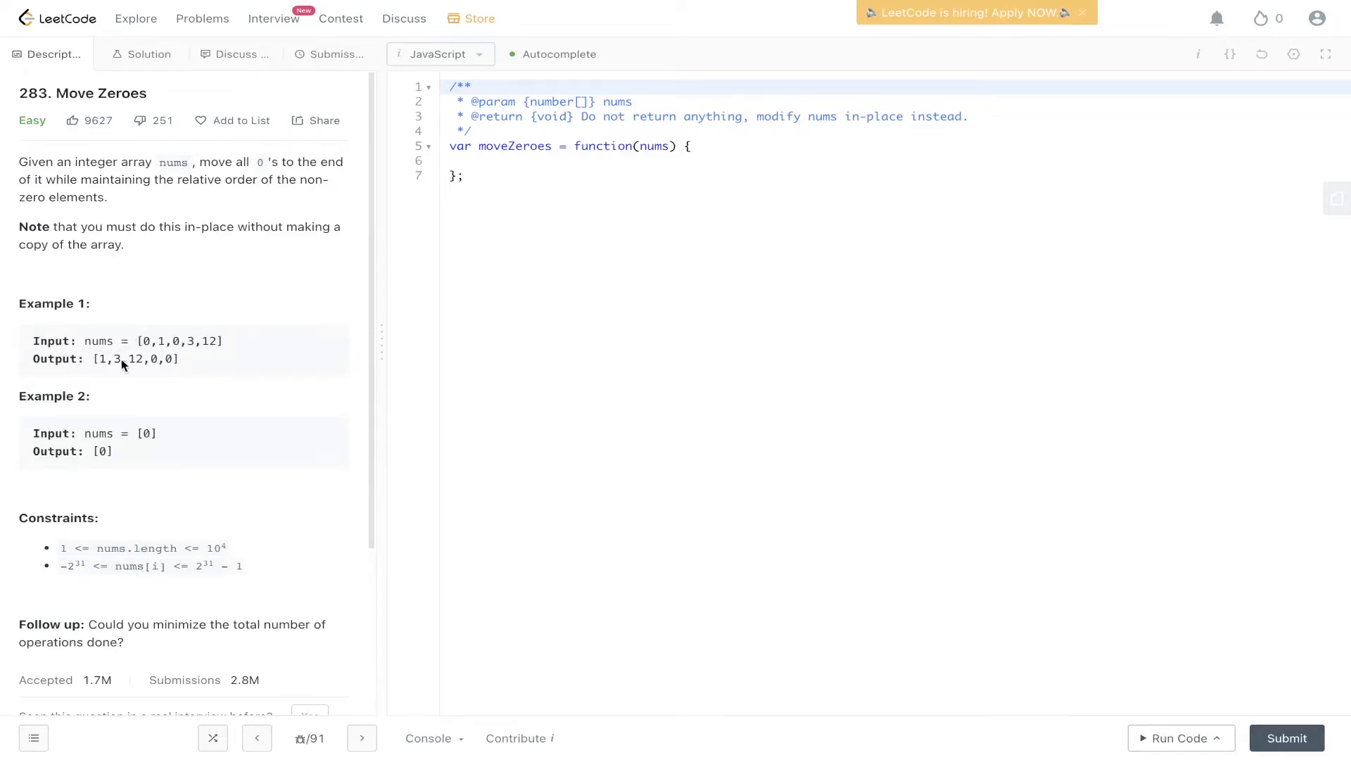
mouse_move(135, 343)
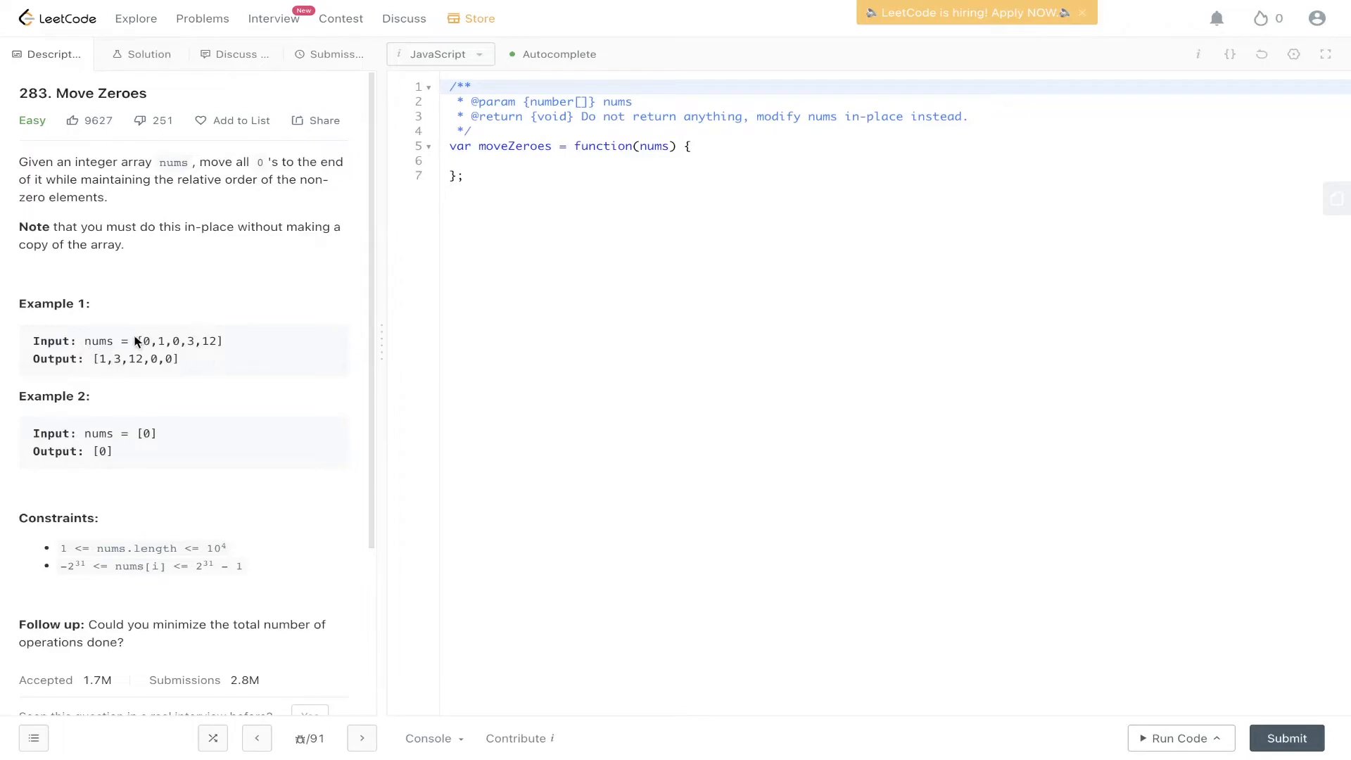
mouse_move(141, 345)
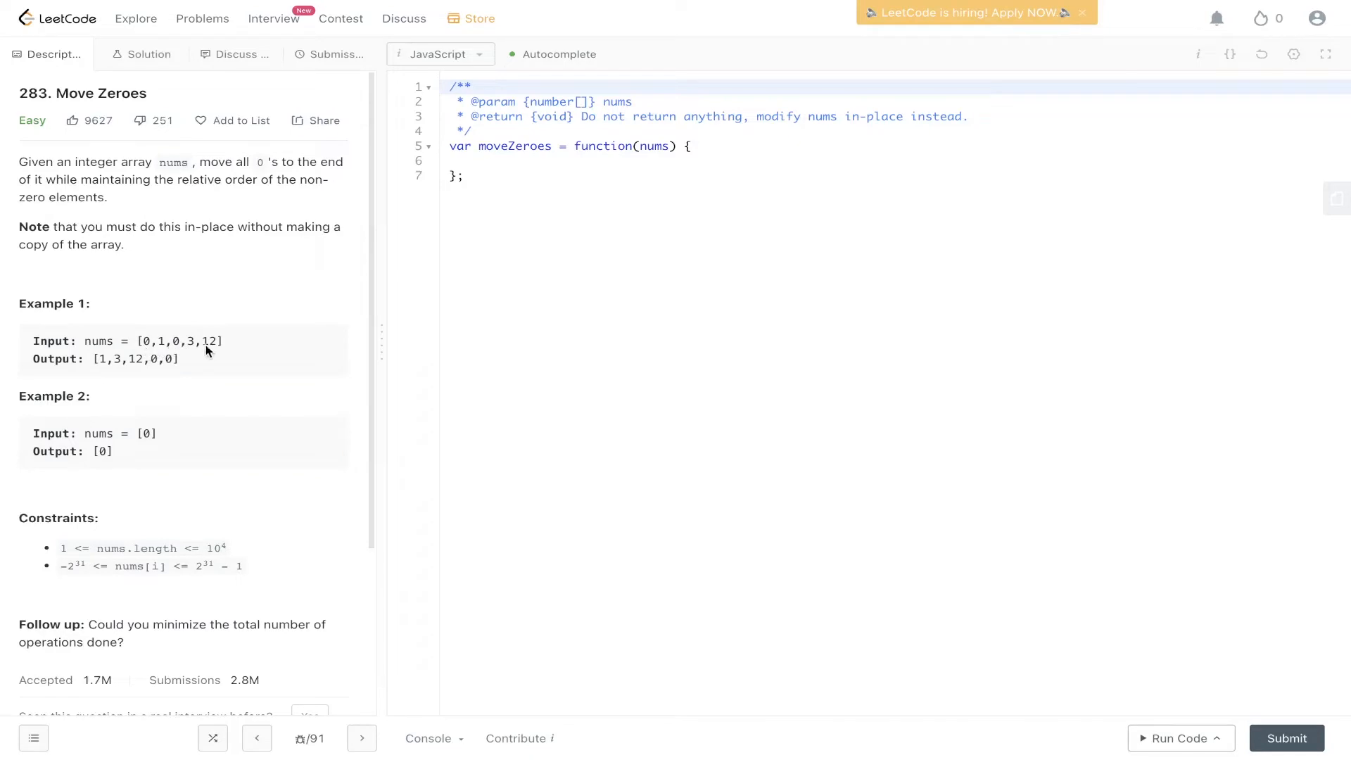
mouse_move(176, 364)
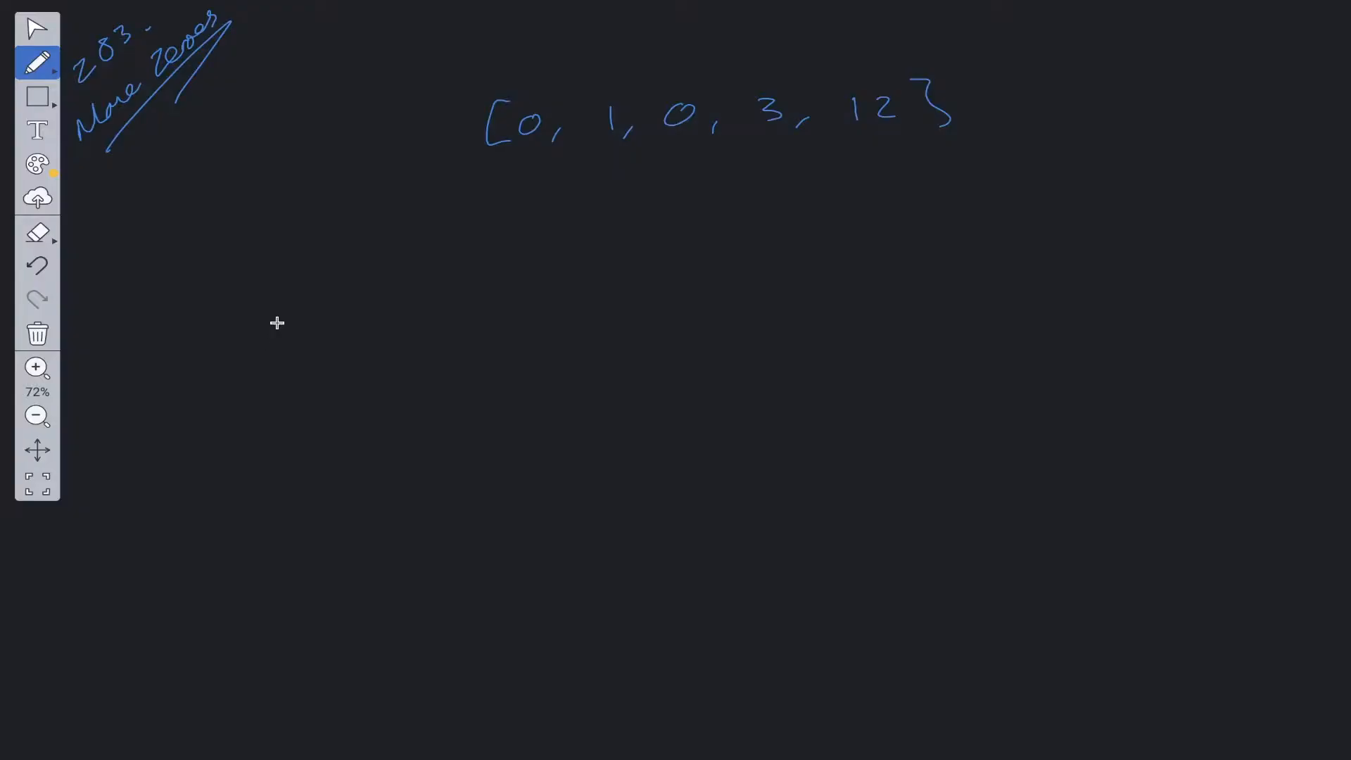
mouse_move(345, 263)
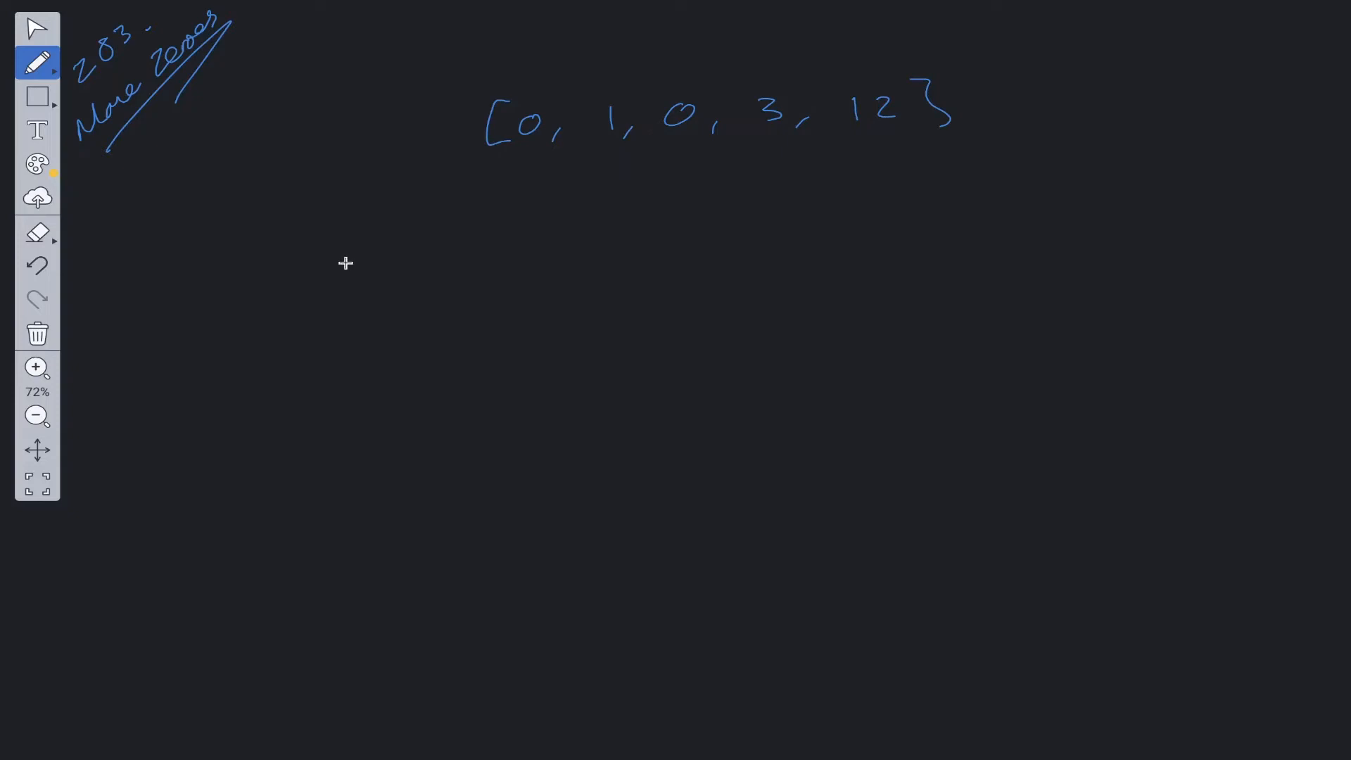
mouse_move(338, 263)
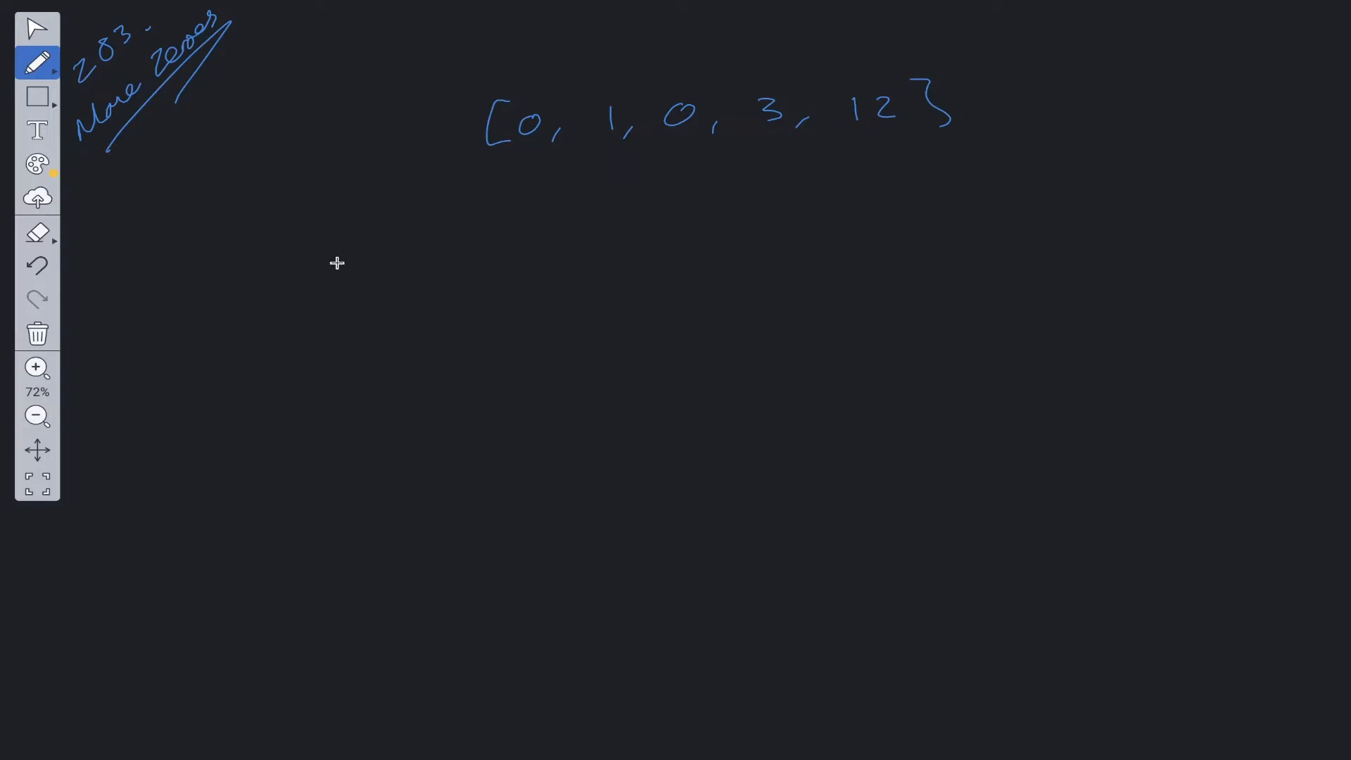
mouse_move(369, 228)
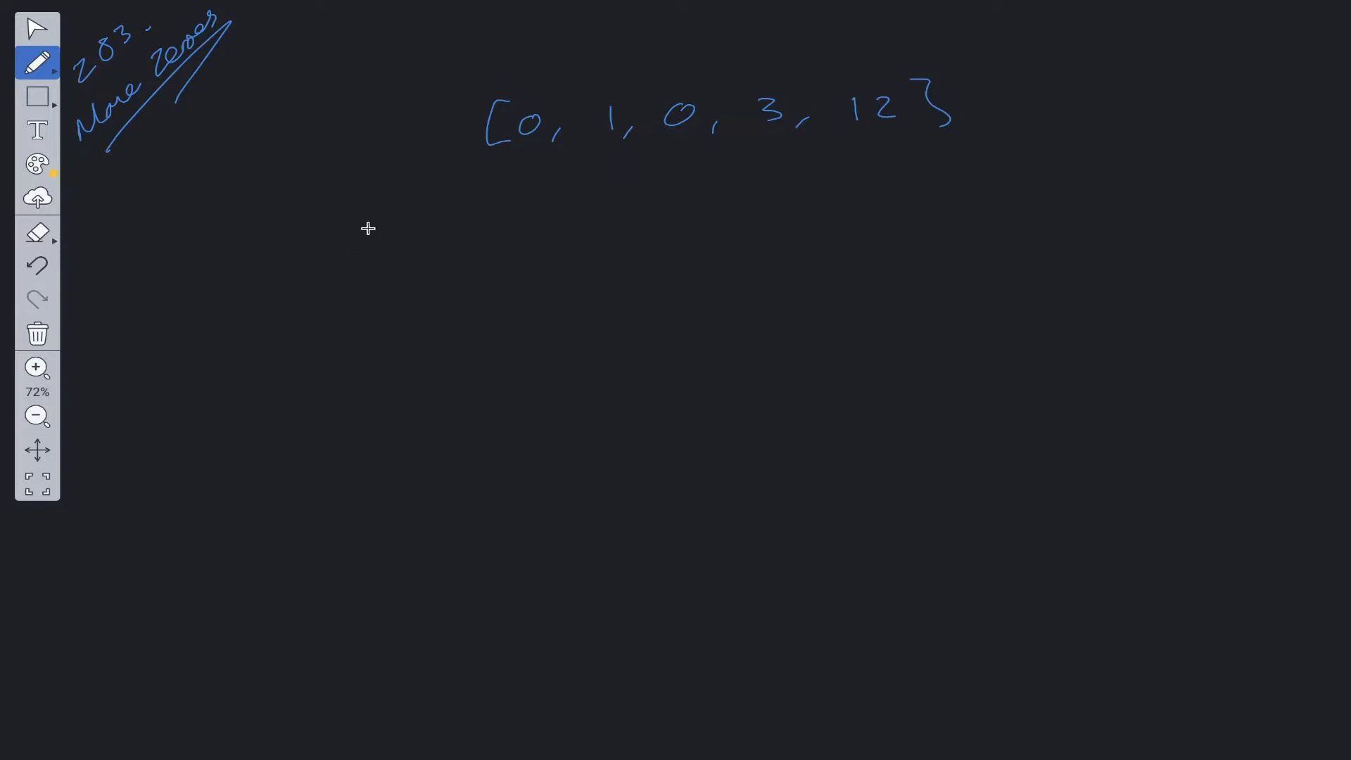
mouse_move(1122, 97)
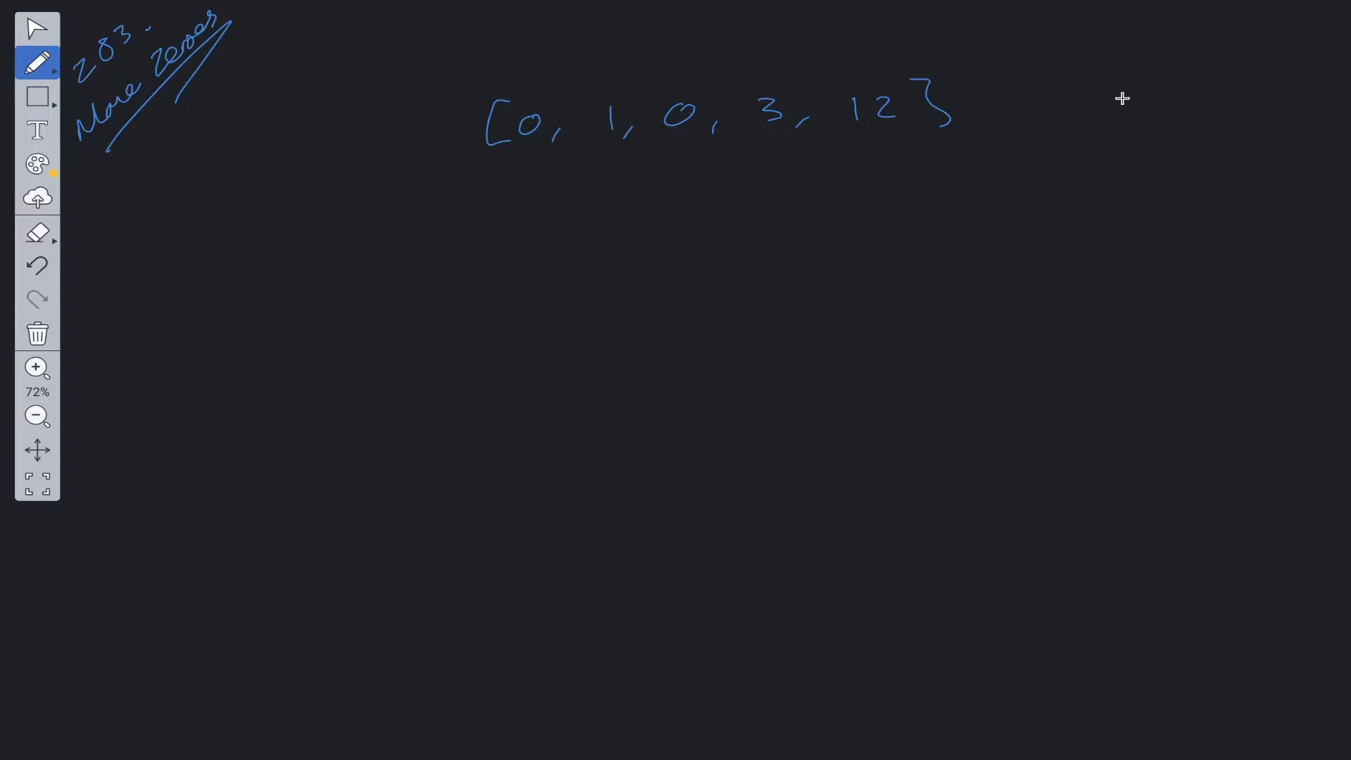
Write 'T: O(n)' beside the example array and draw a pointer marker underneath it
drag(1120, 103, 1207, 104)
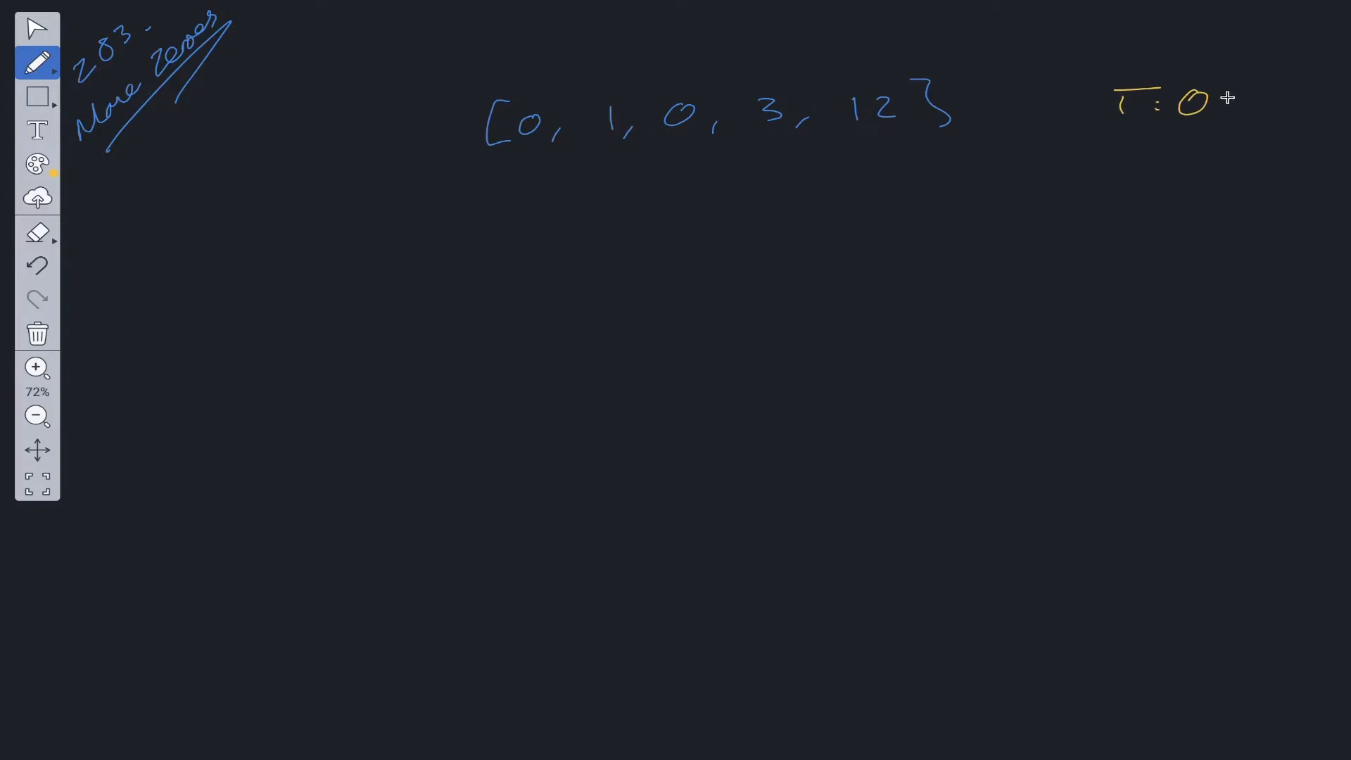
drag(1216, 104, 1302, 104)
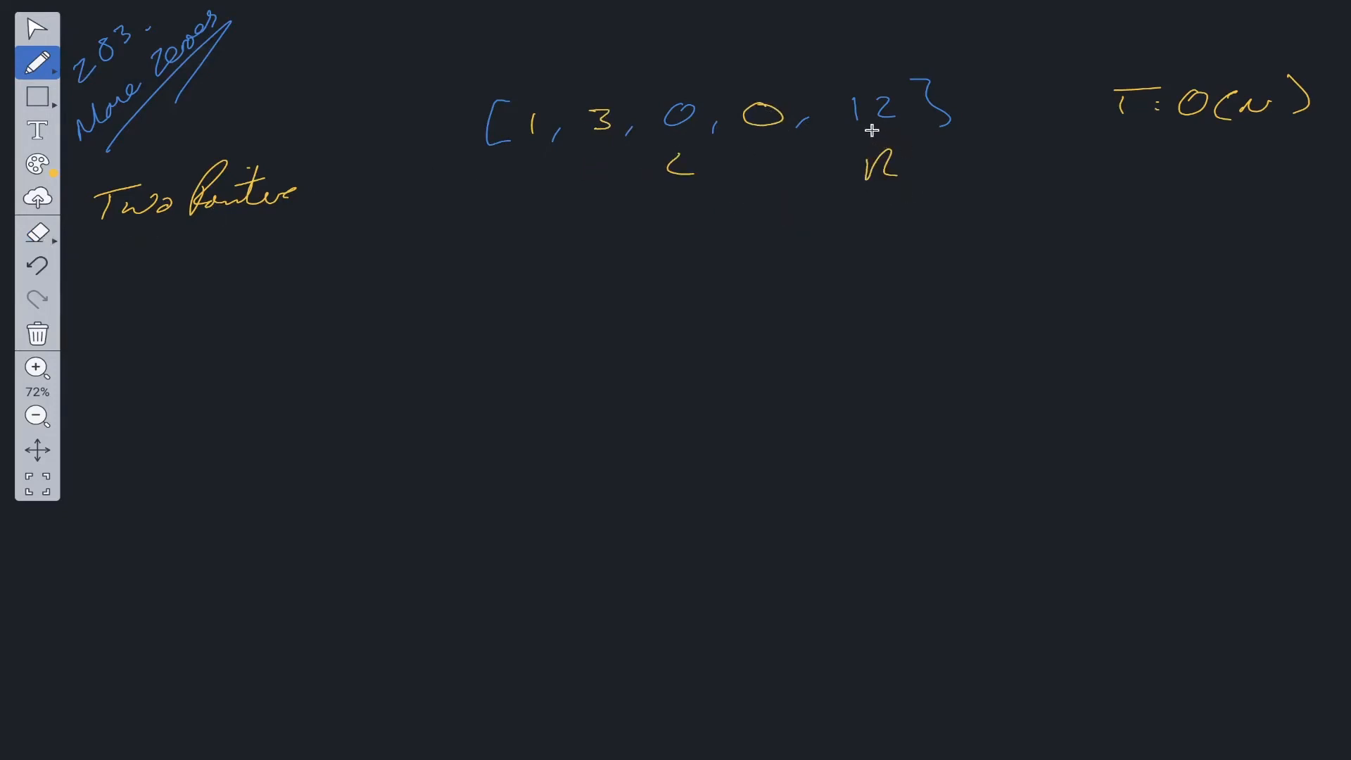
drag(867, 138, 892, 138)
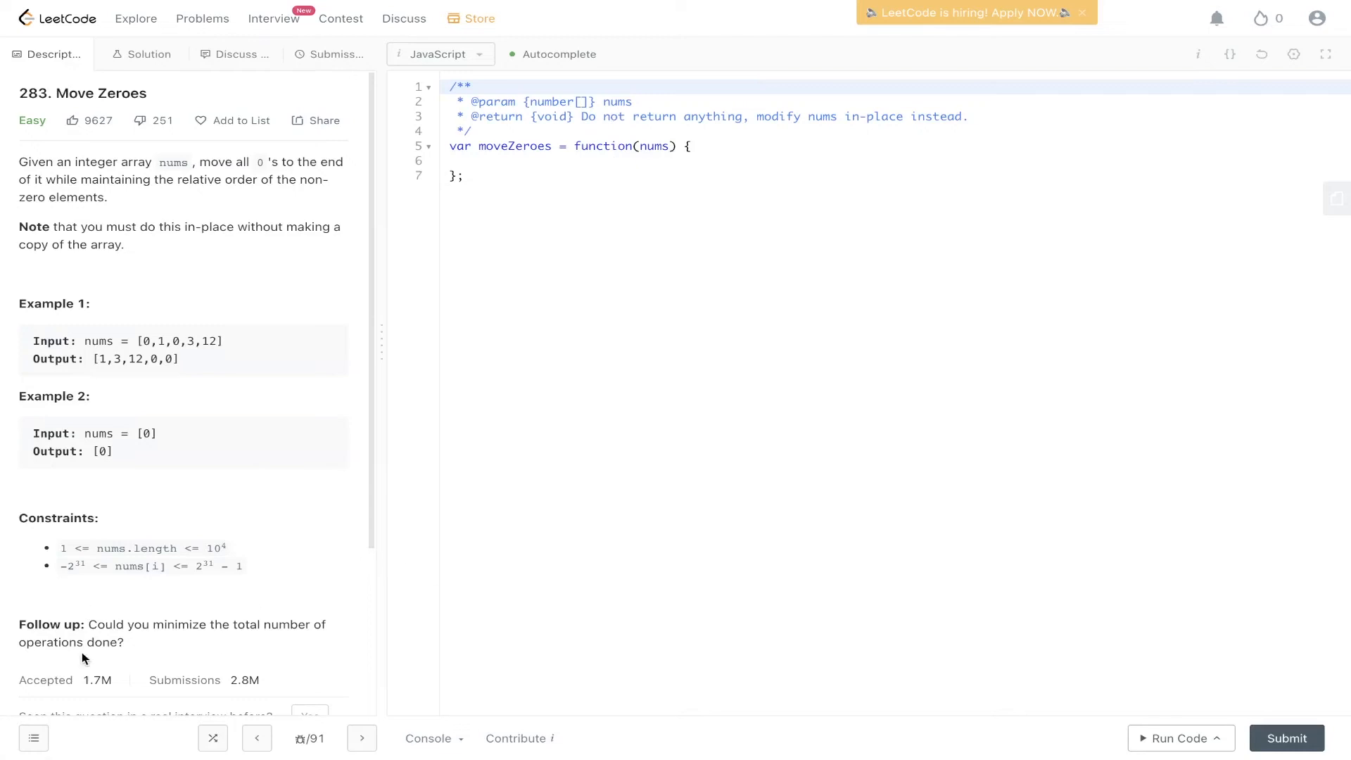
mouse_move(196, 648)
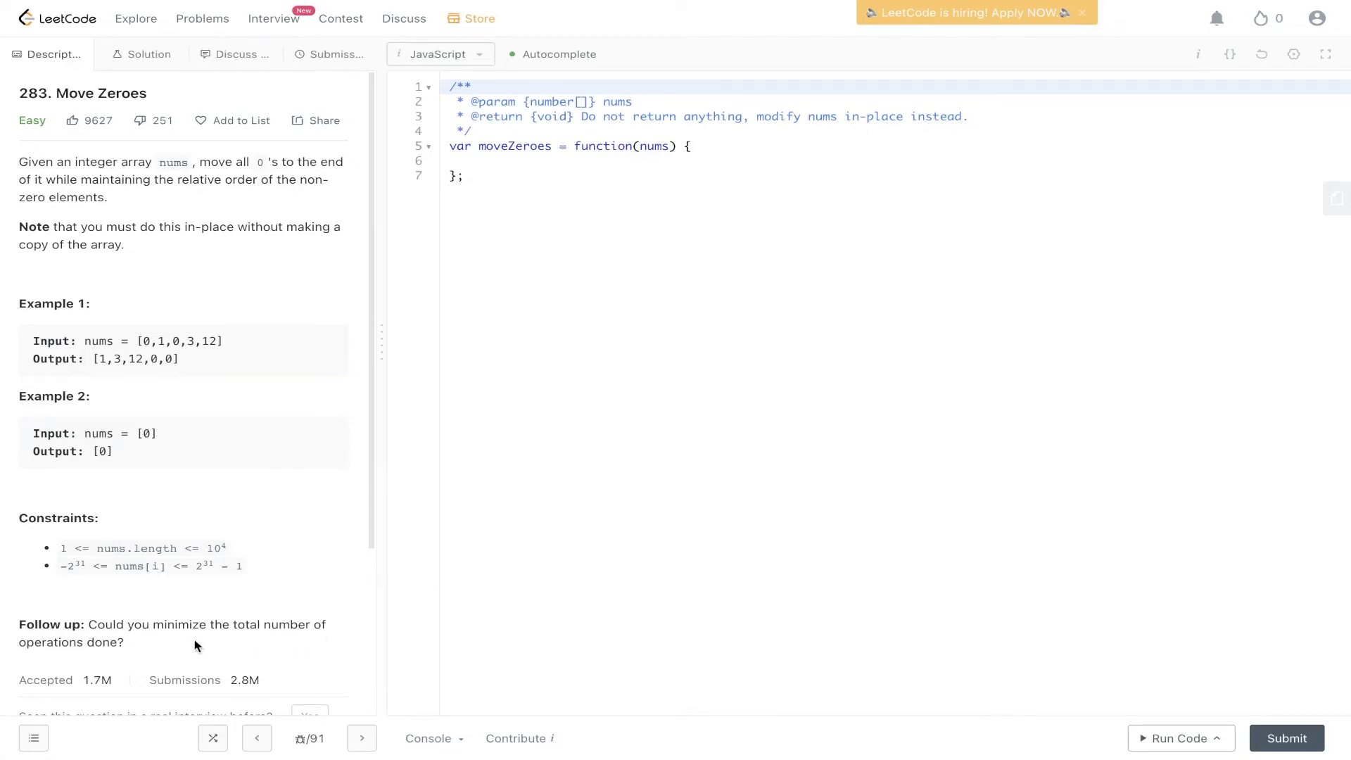
mouse_move(468, 490)
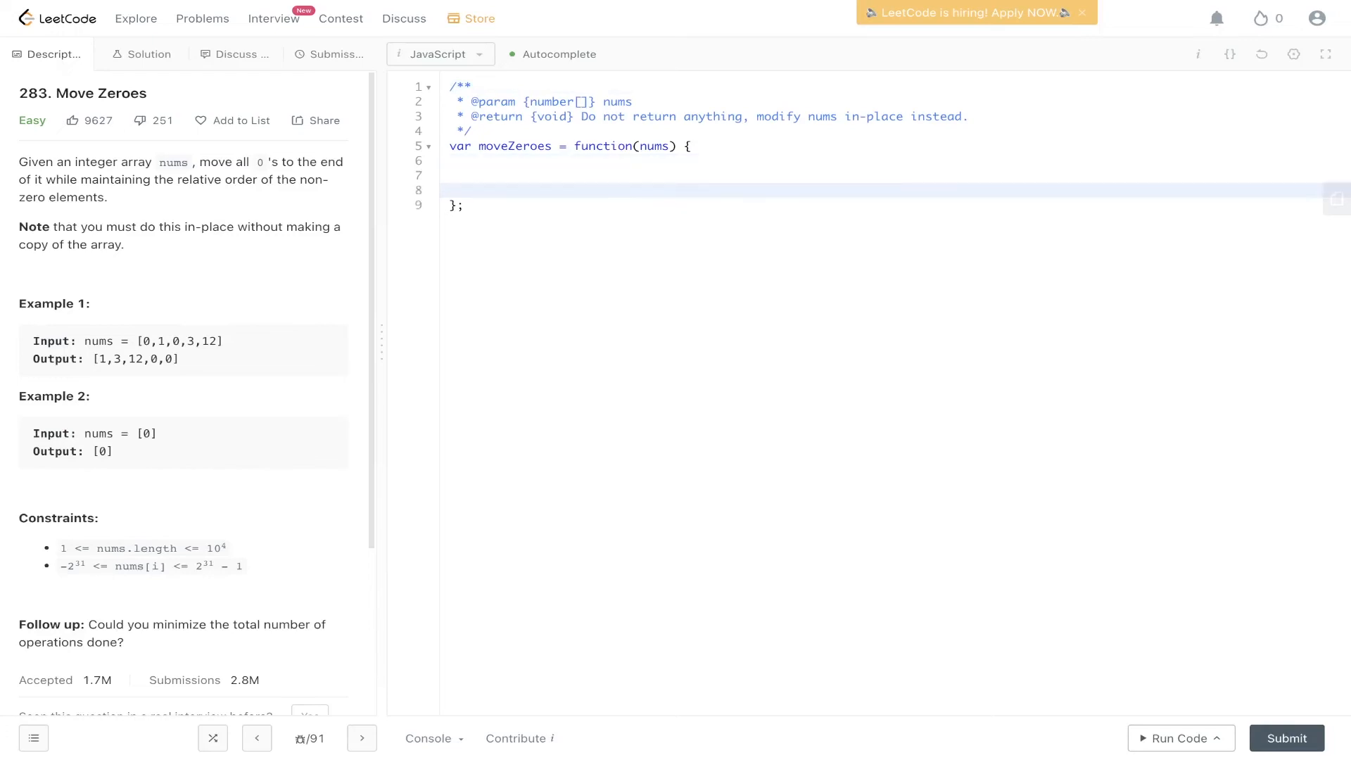
Declare left = 0 and right = 0 and start a while loop over right < nums.length
text(let)
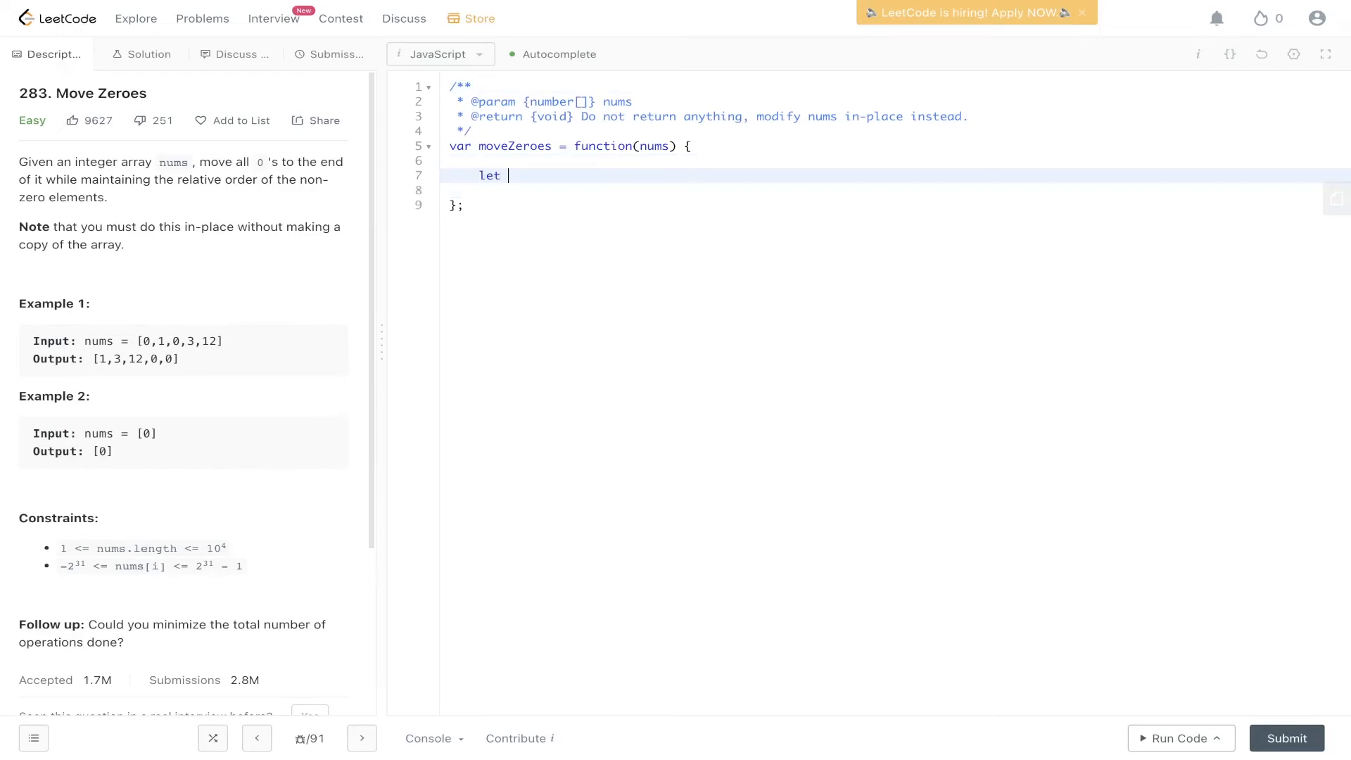
text(left = 0;)
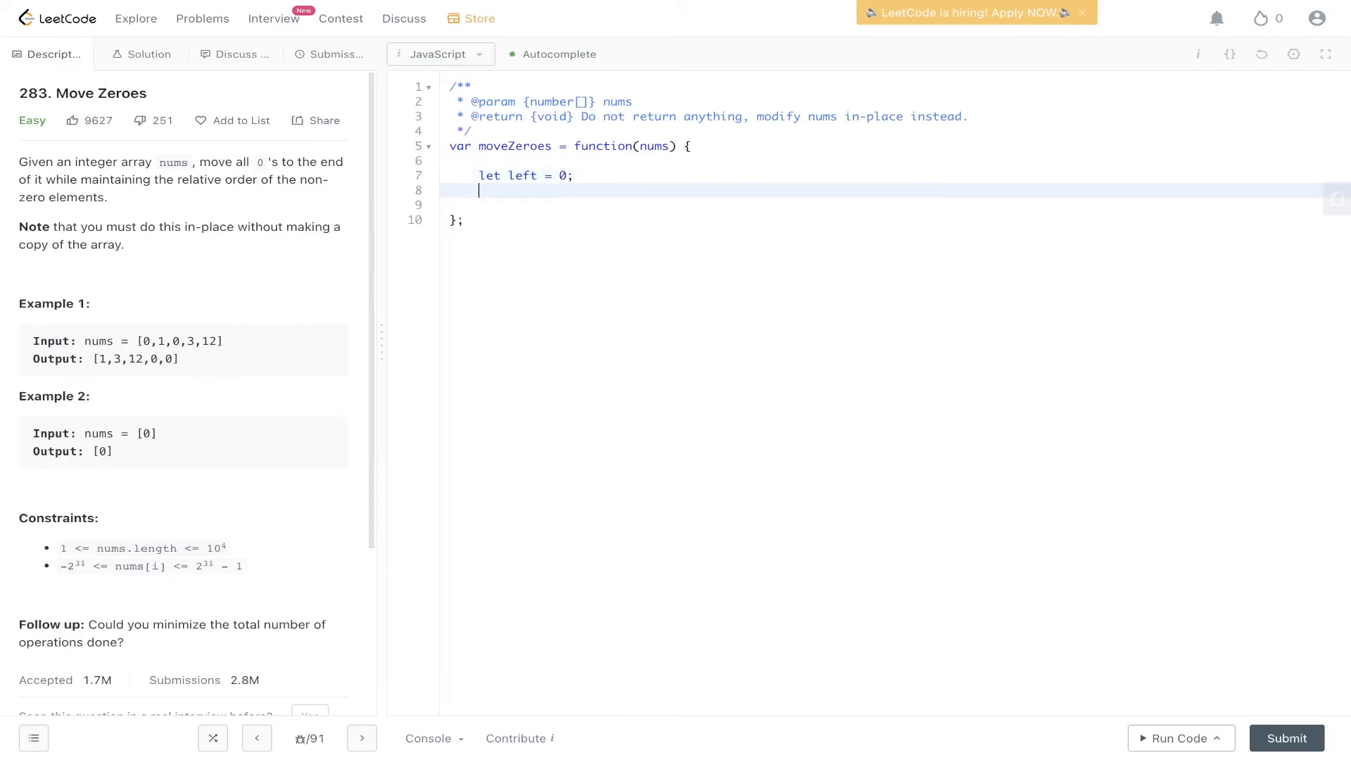
text(let right = 0;)
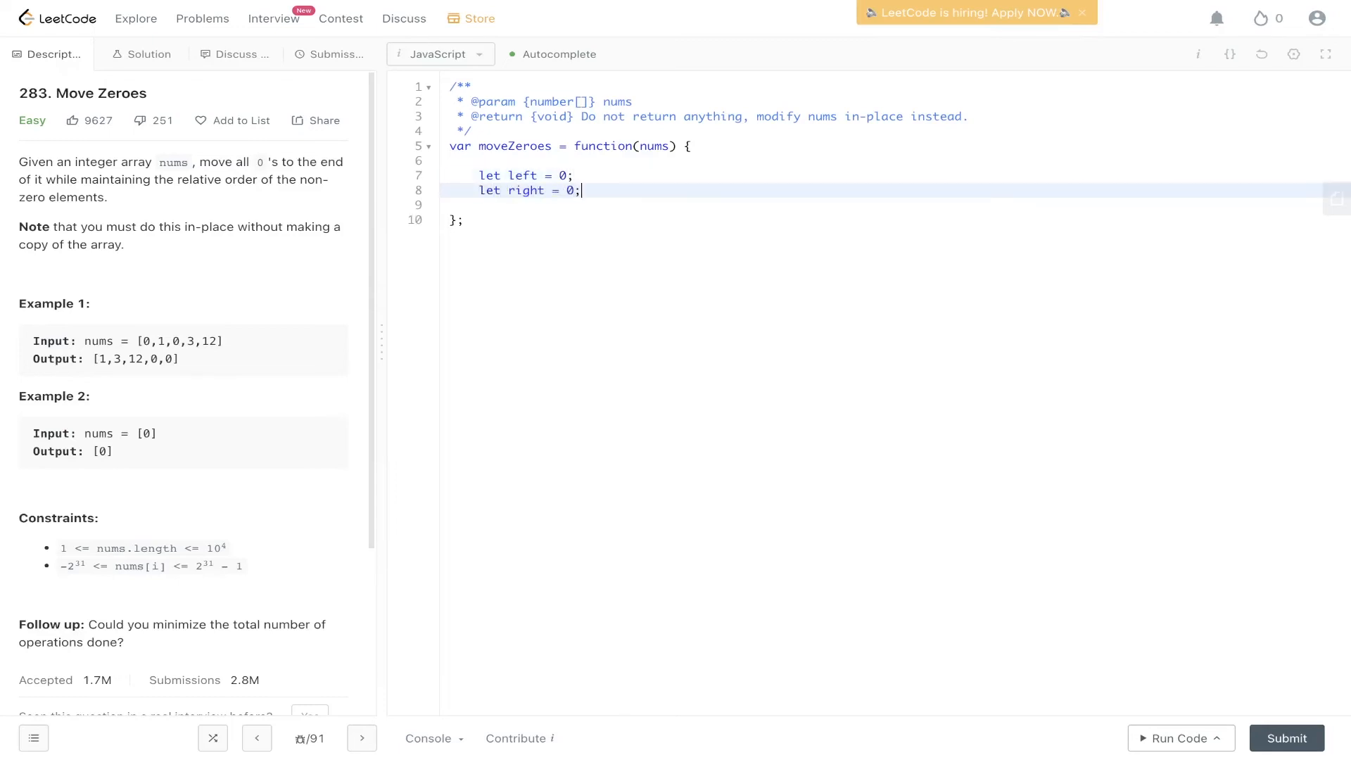
text(while()
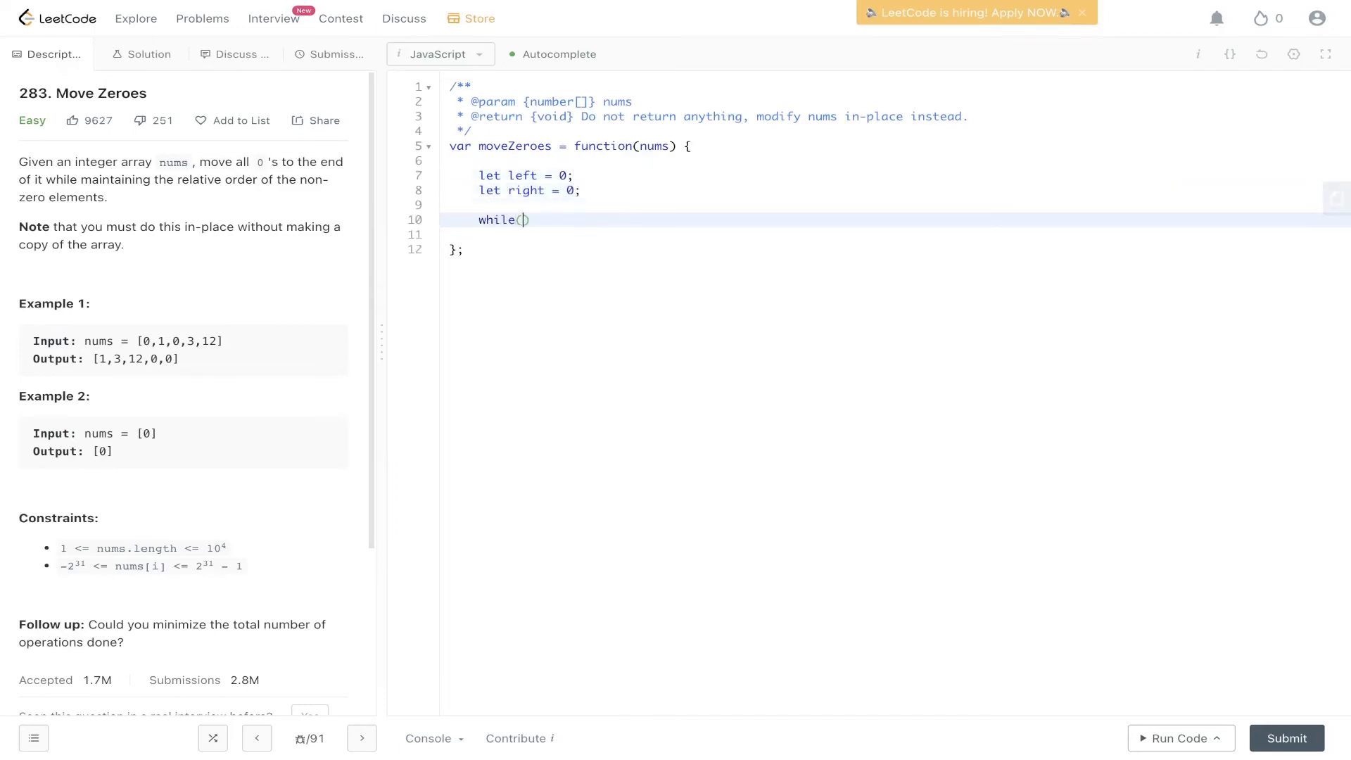
text(right < nums.length)
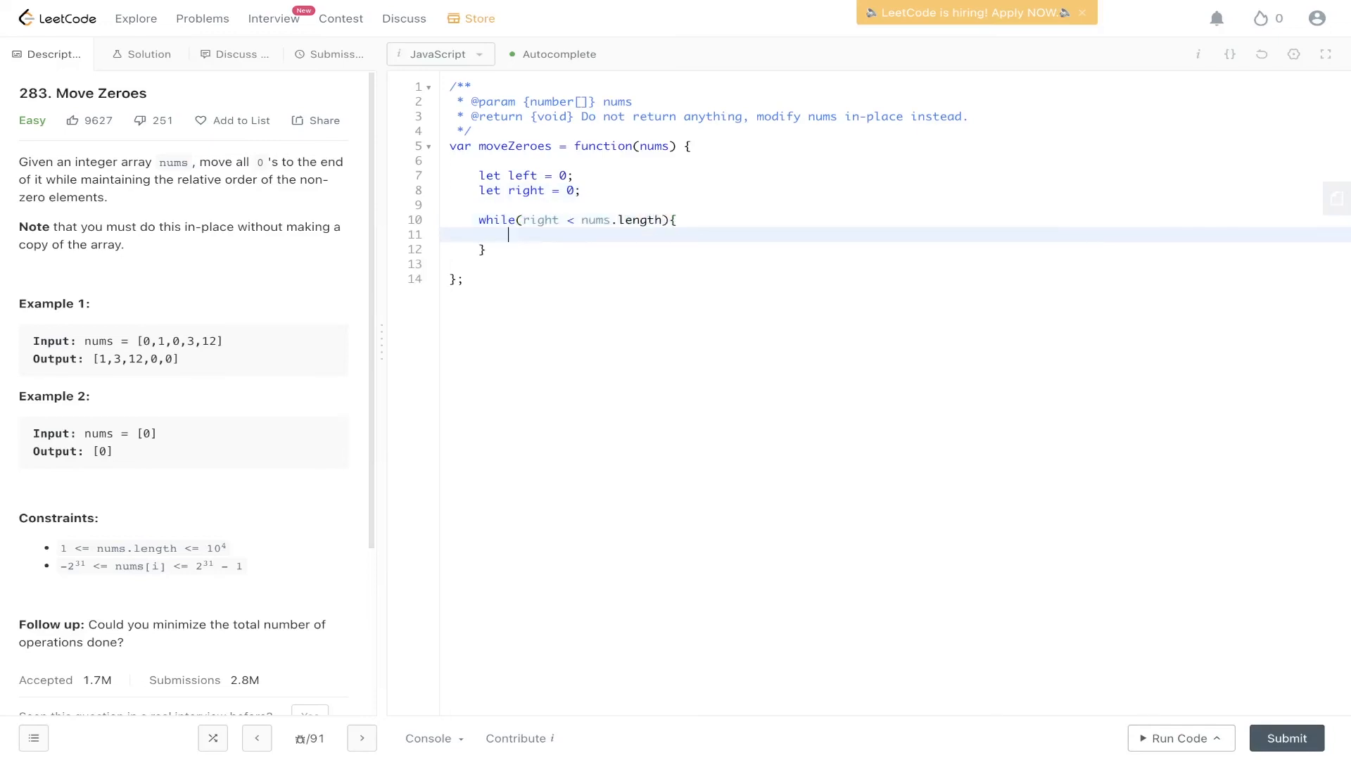
Add an if nums[right] !== 0 block swapping nums[left] and nums[right]
text(if(num)
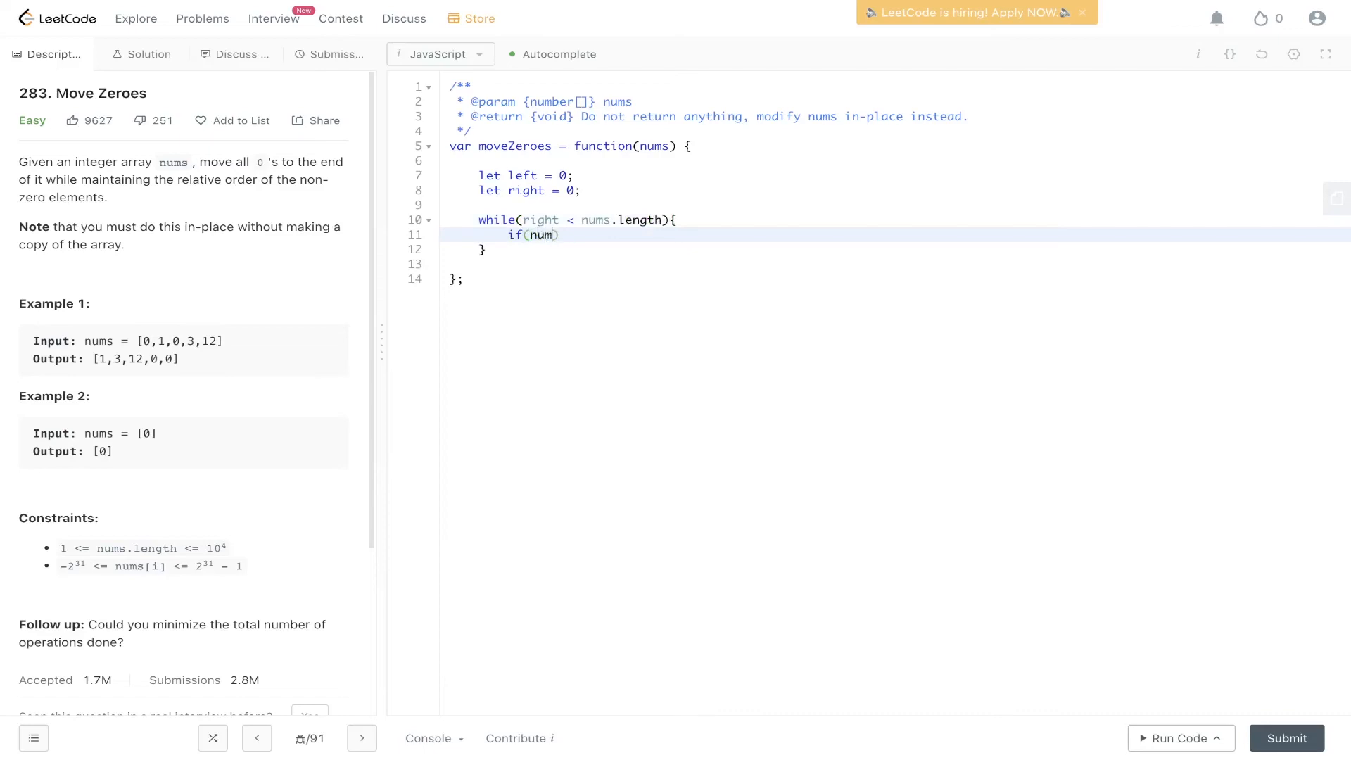
text(s[right])
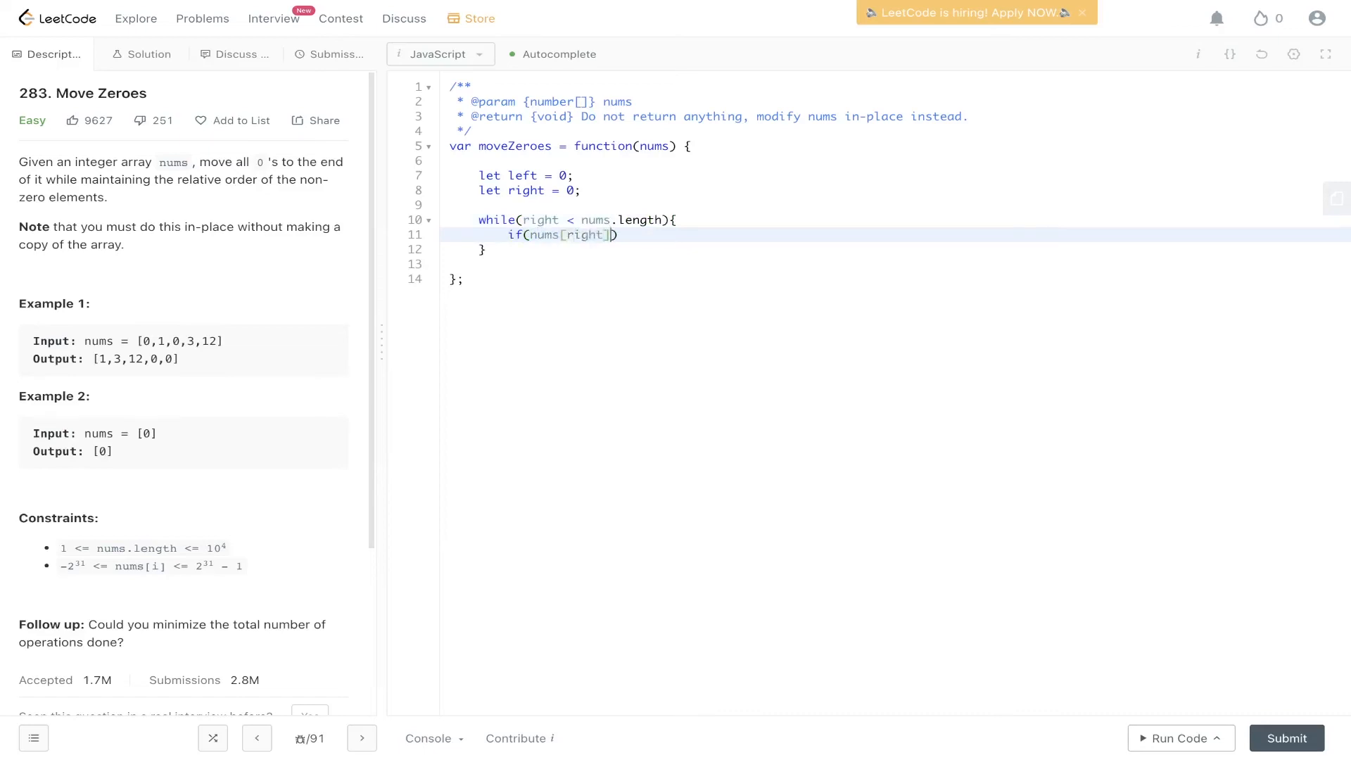
text(!== 0)
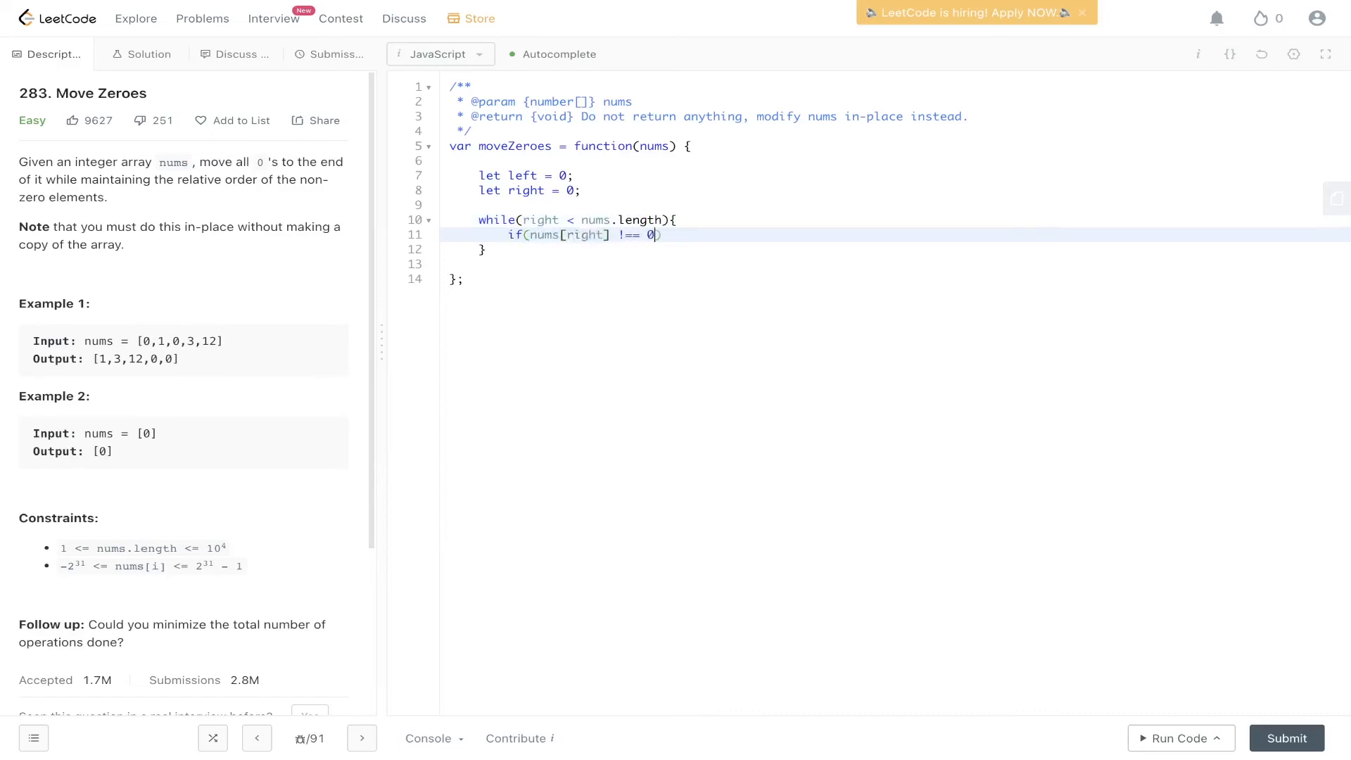
text({)
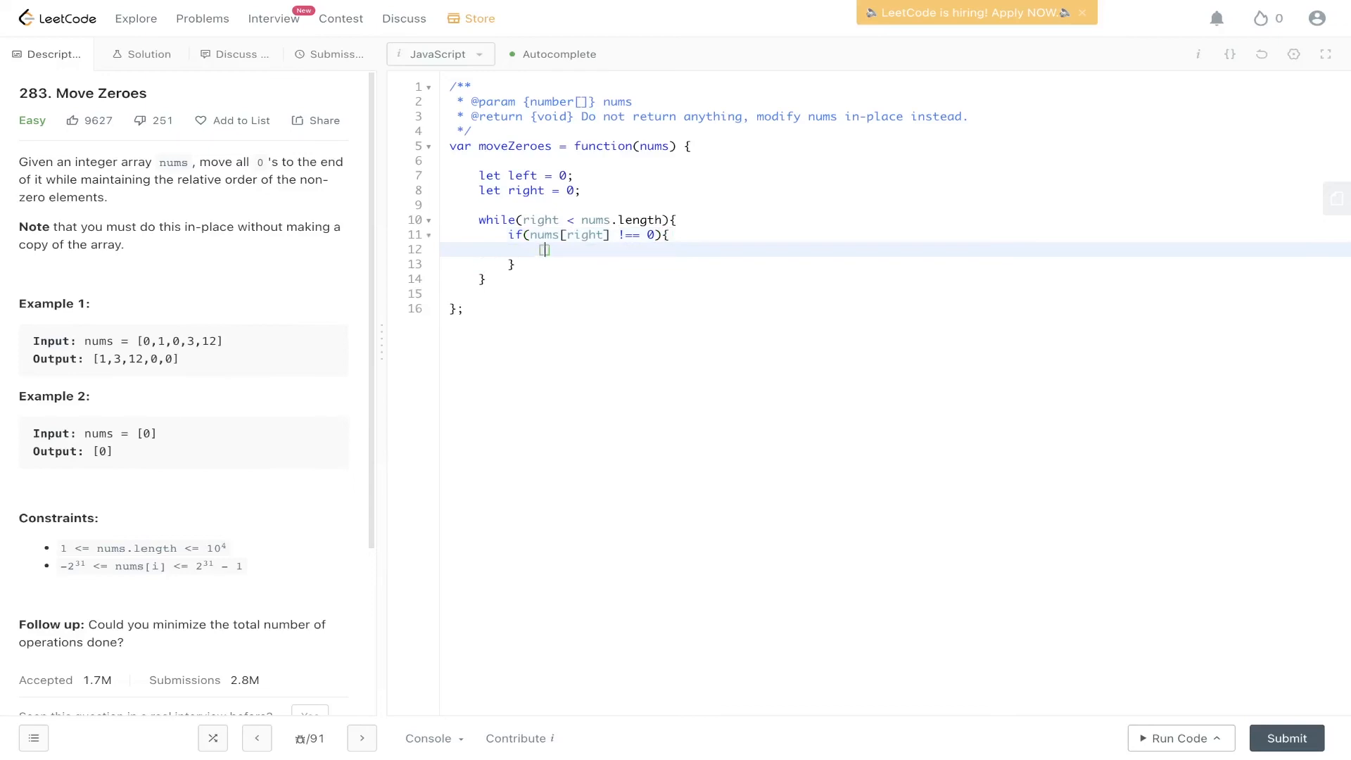
text(nums[left],)
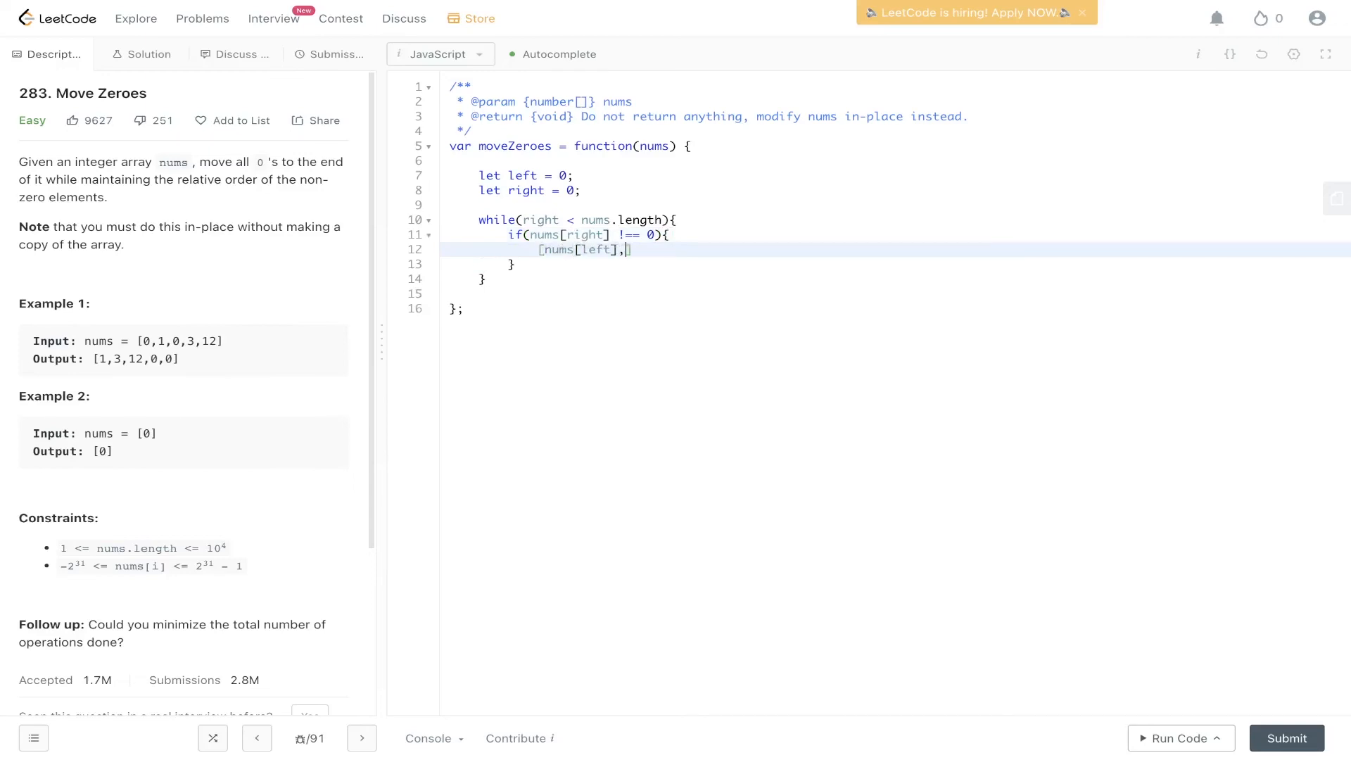
text(nums[r]])
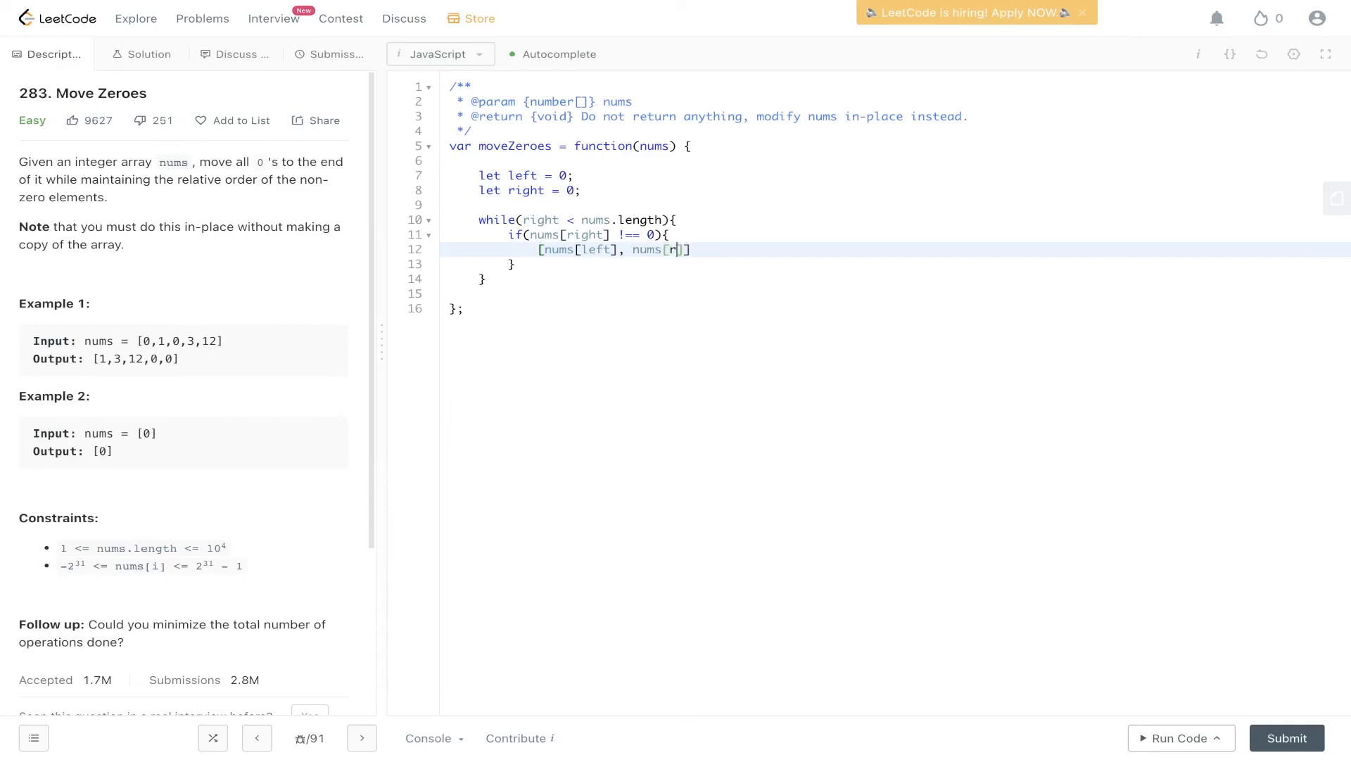
text(ight]] = [nums[right], nusm])
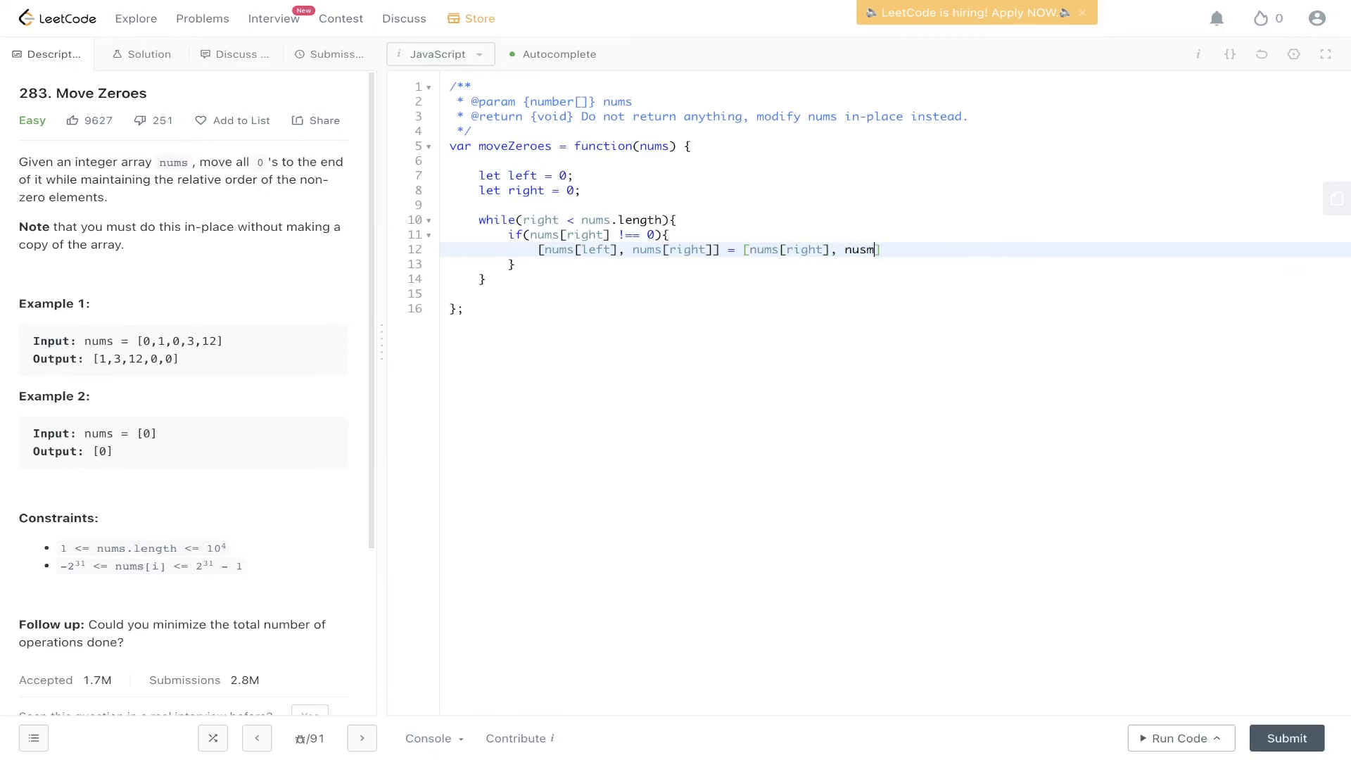
text([left]];)
text(left++')
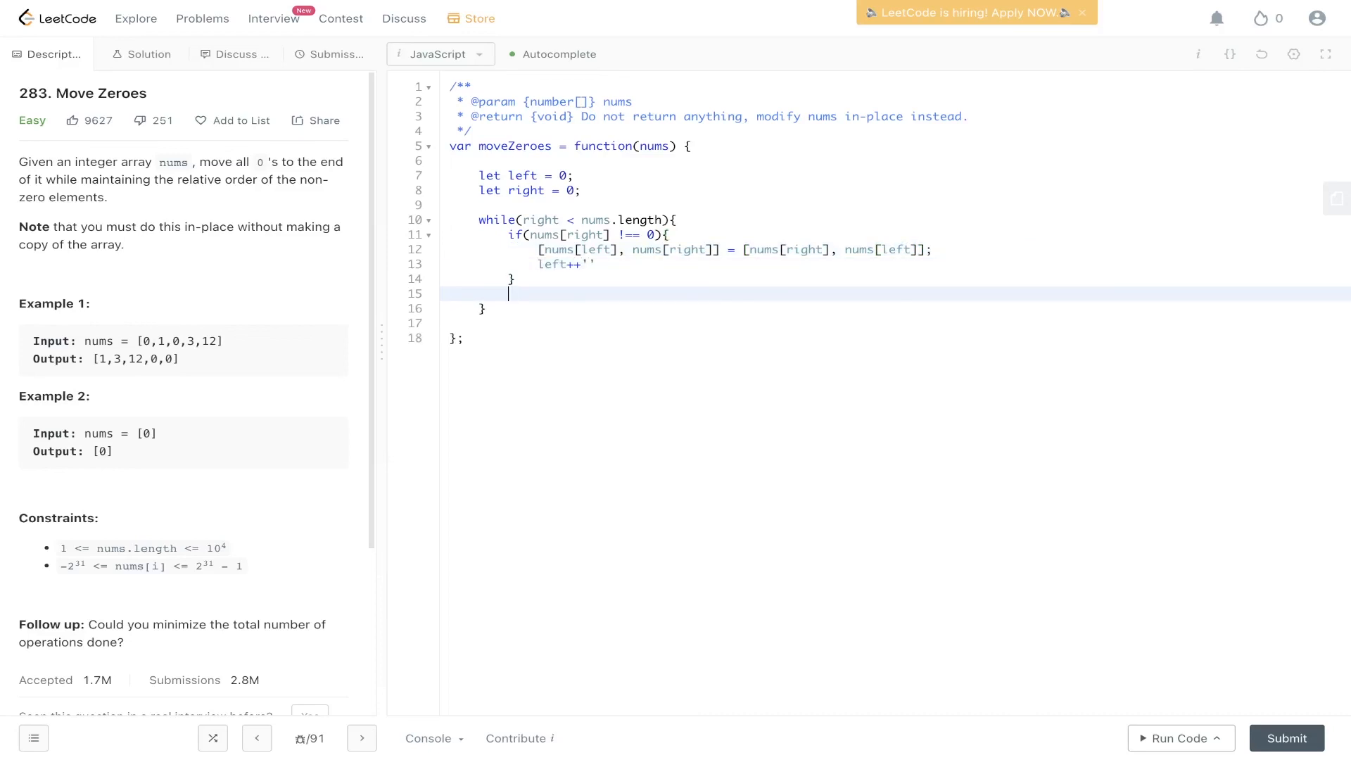
Add the right++ increment, delete the stray characters after left++, and submit the solution
text(right)
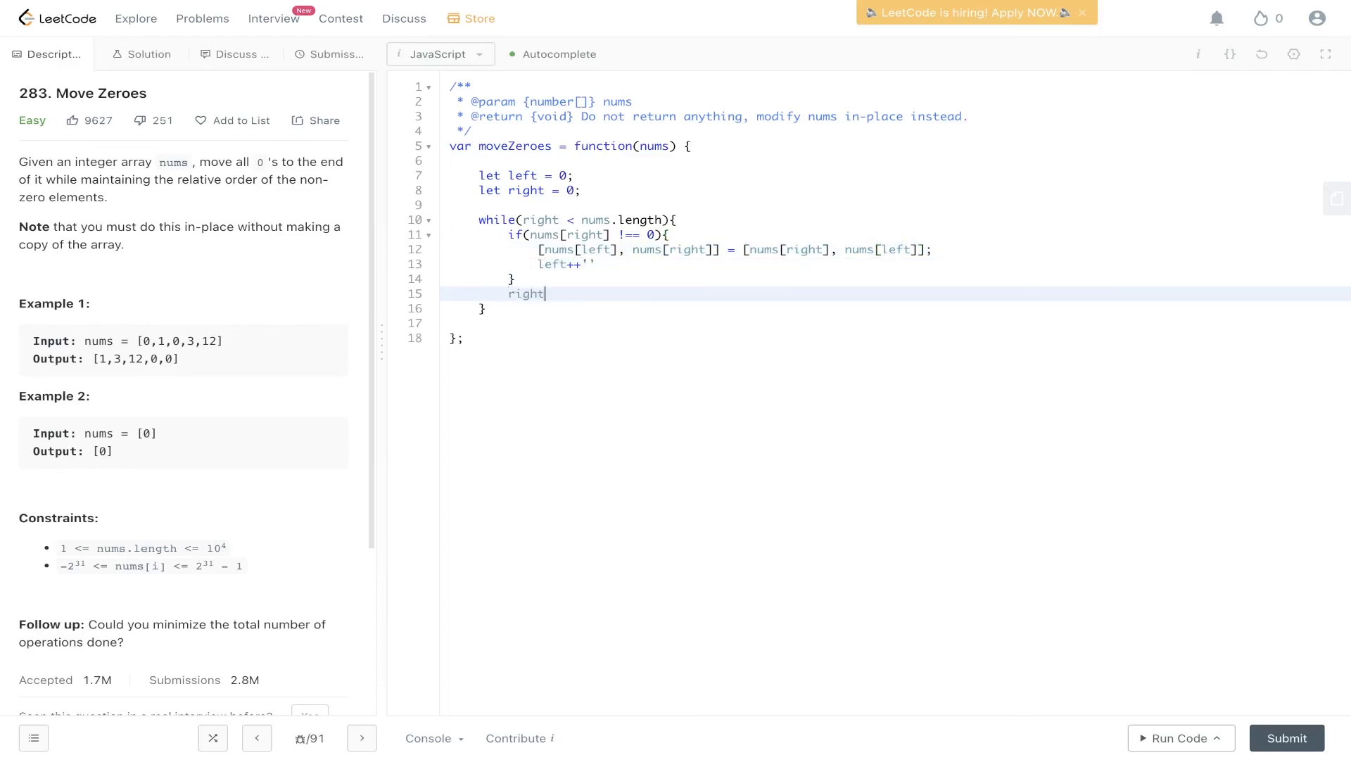
text(++)
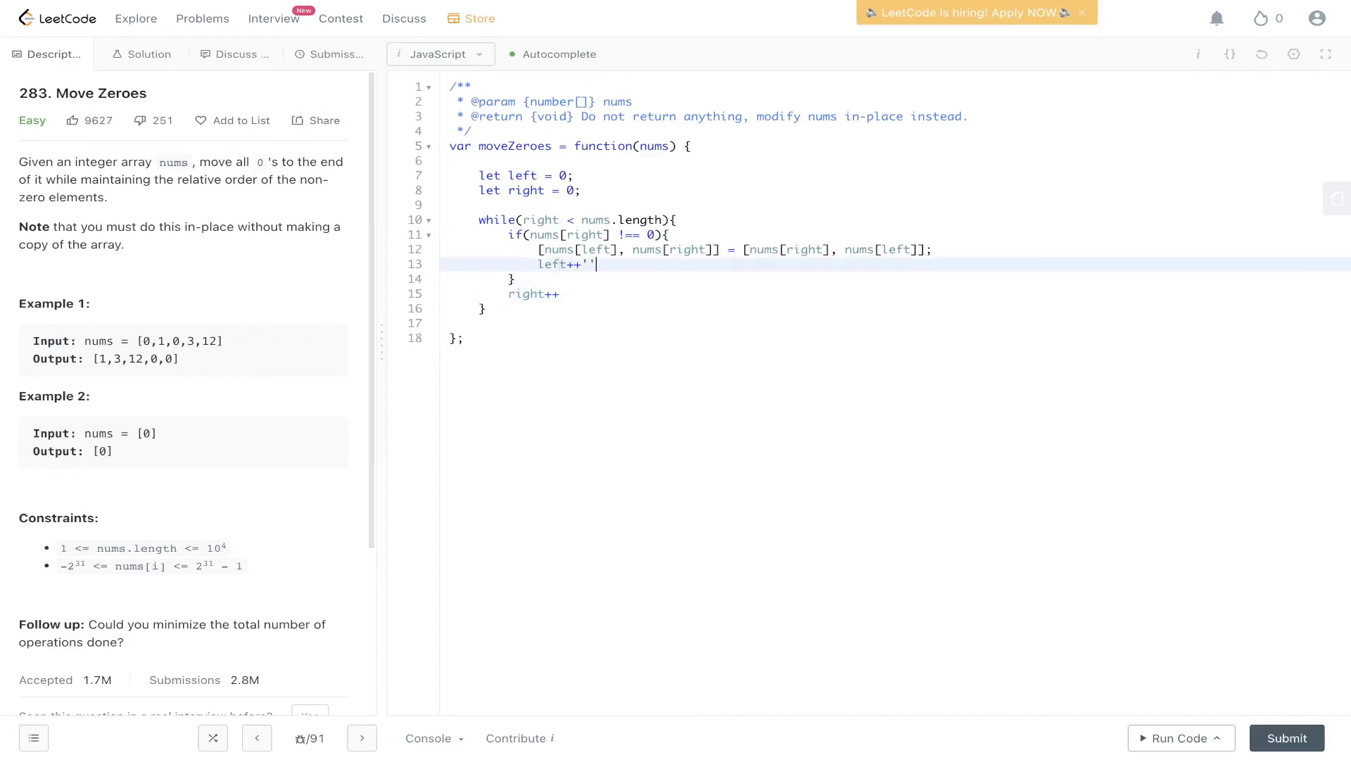
key(Backspace)
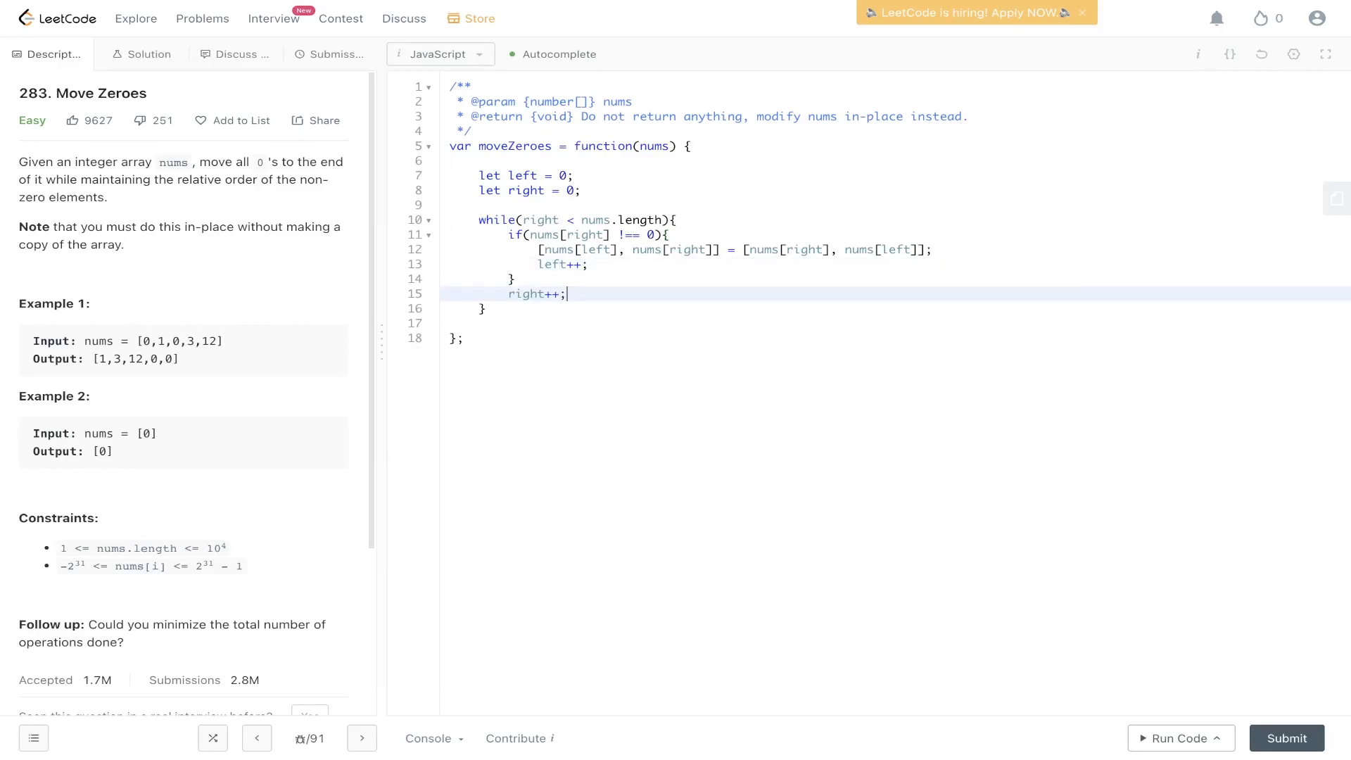
click(1175, 738)
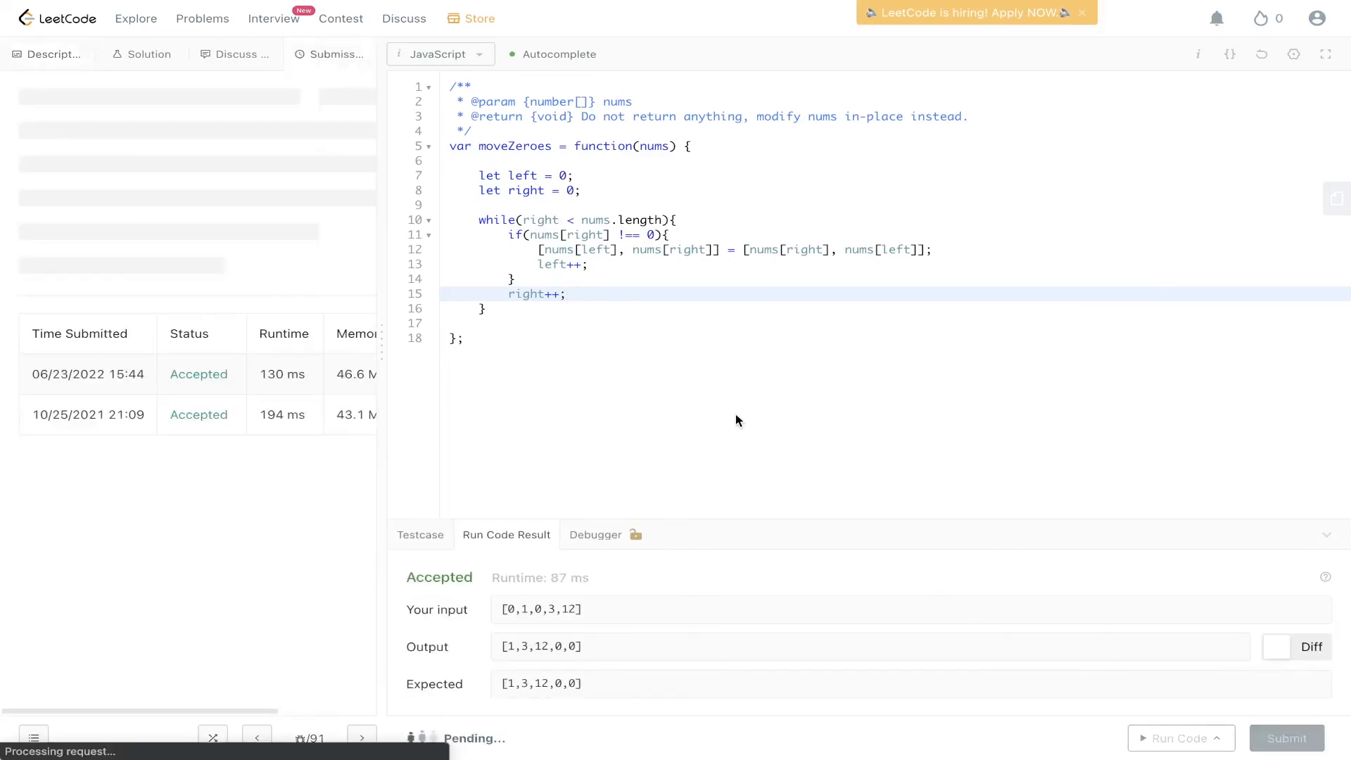
click(1286, 738)
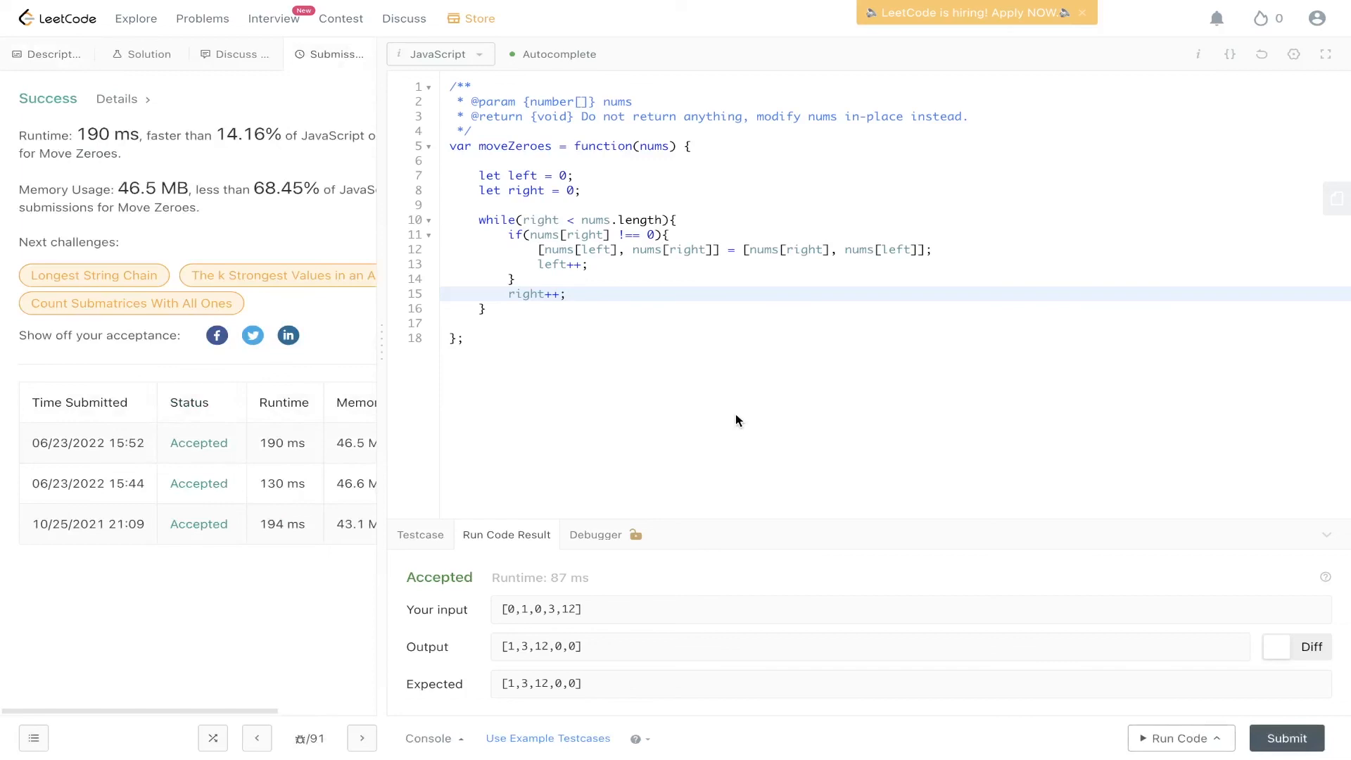